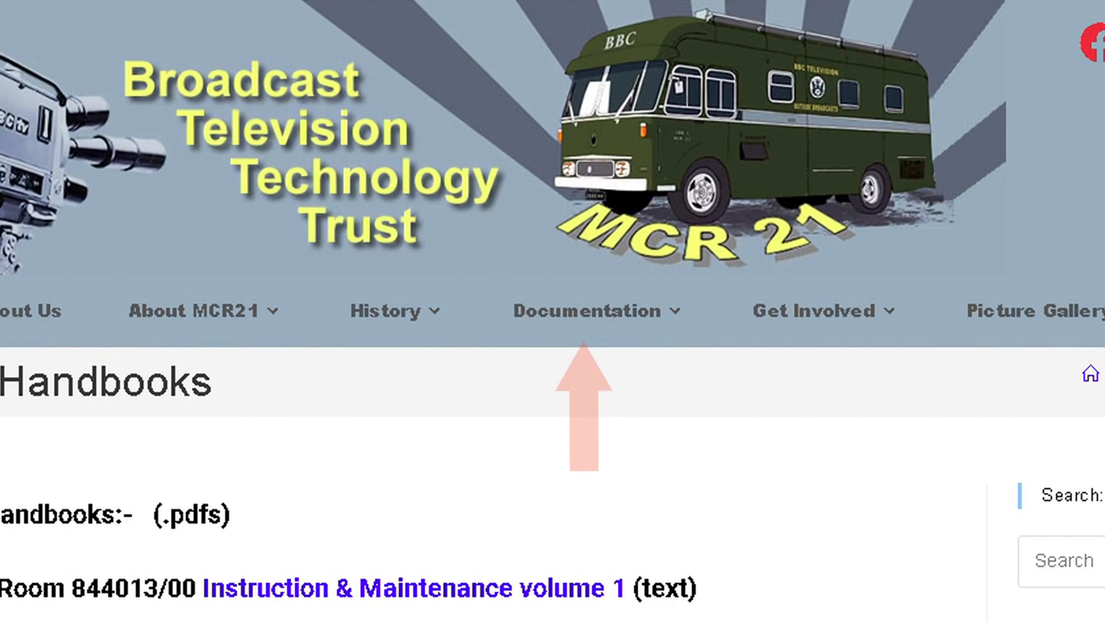
pyautogui.scroll(-3)
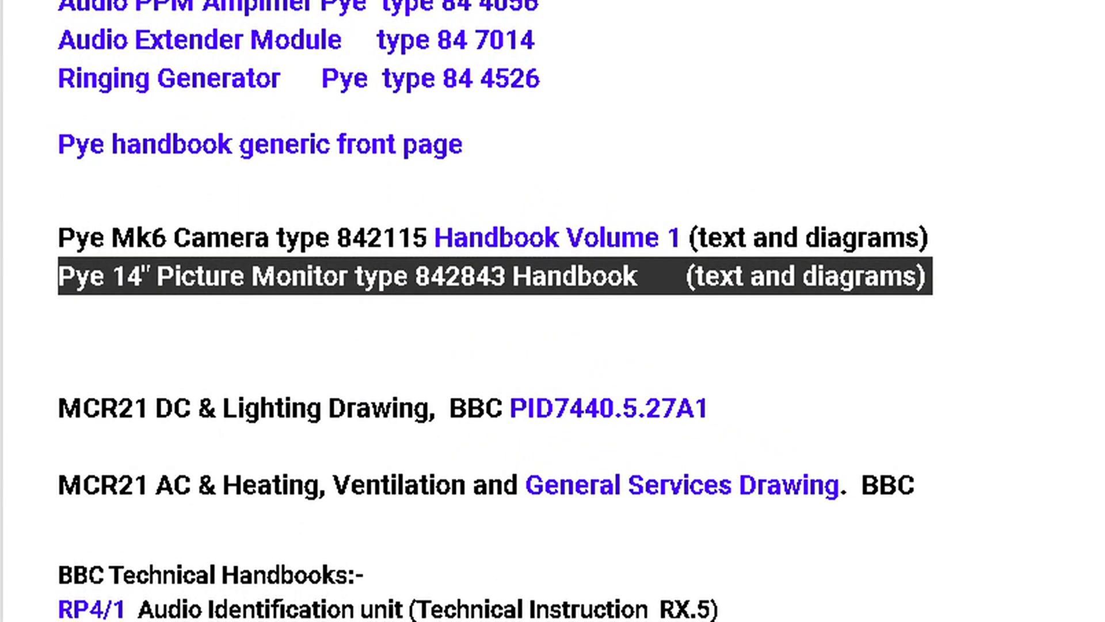